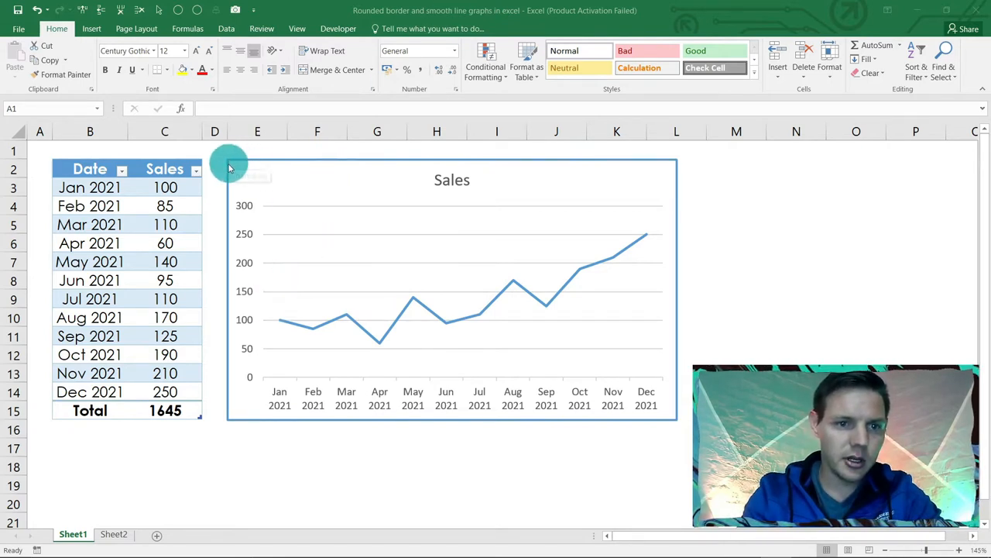
{"action": "mouse_move", "coordinate": [669, 427]}
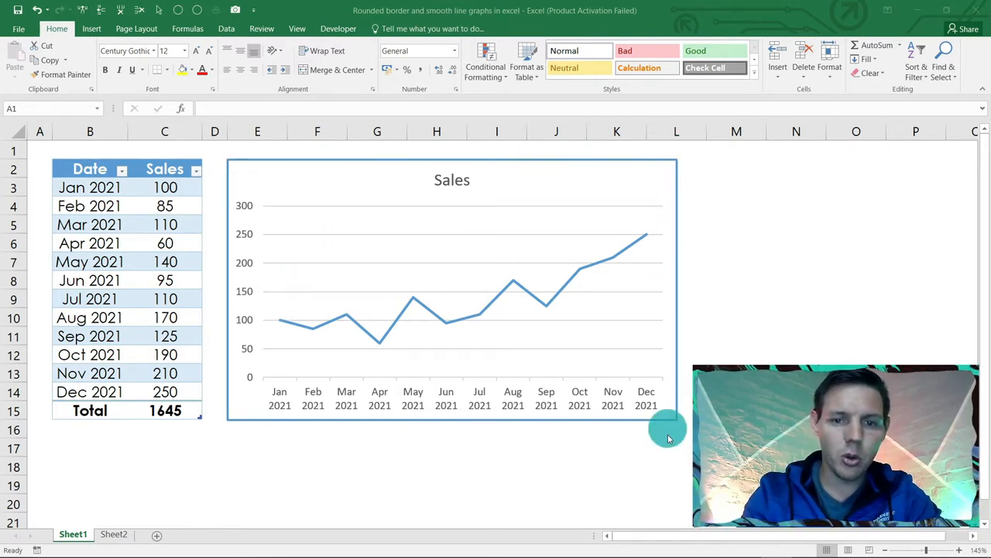
{"action": "mouse_move", "coordinate": [312, 333]}
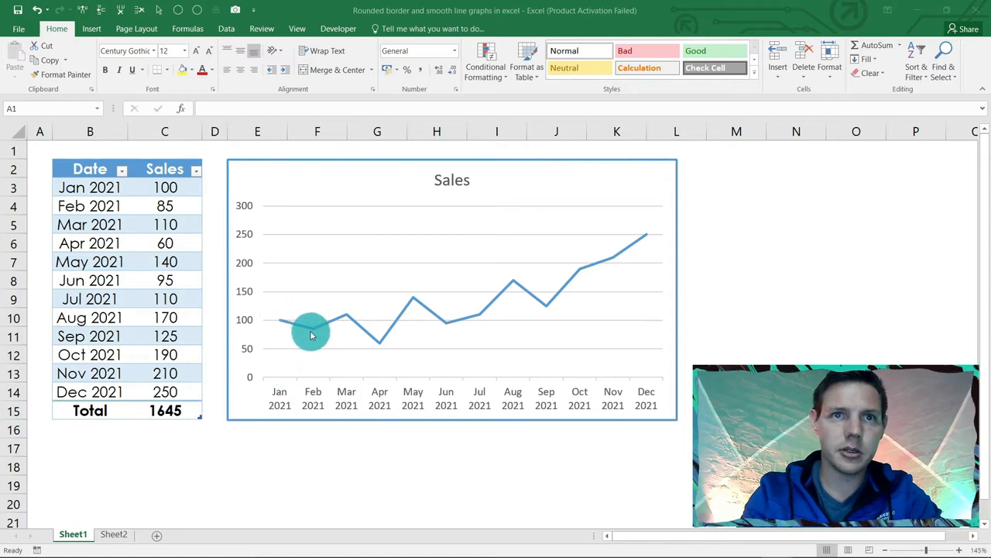
{"action": "mouse_move", "coordinate": [406, 302]}
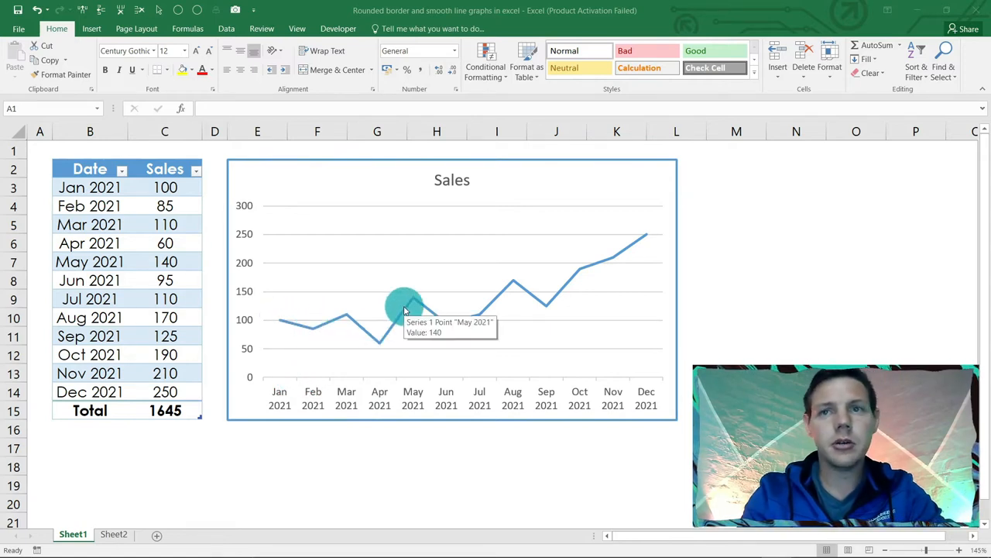
{"action": "mouse_move", "coordinate": [378, 317]}
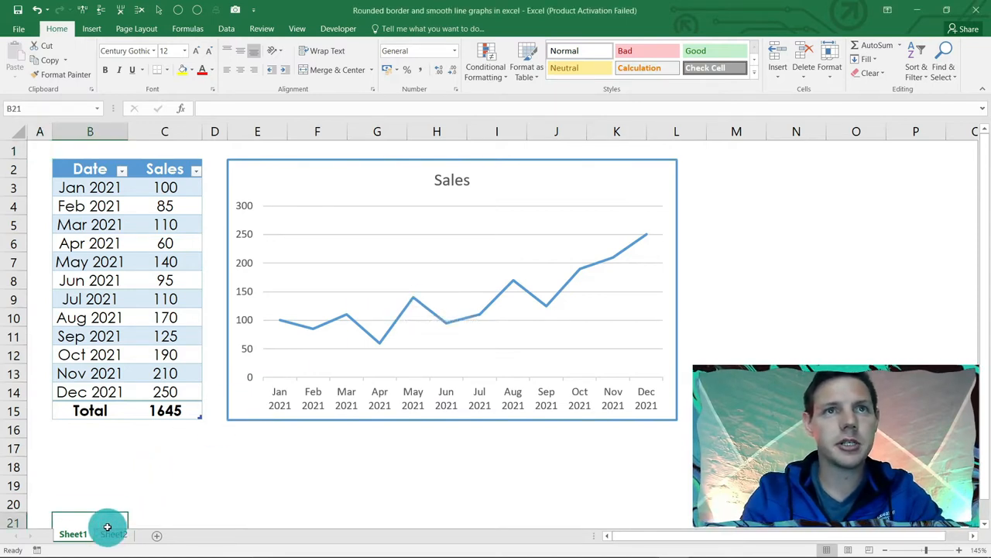
Switch to Sheet2 to view the finished rounded-border, smoothed-line chart.
{"action": "left_click", "coordinate": [115, 532]}
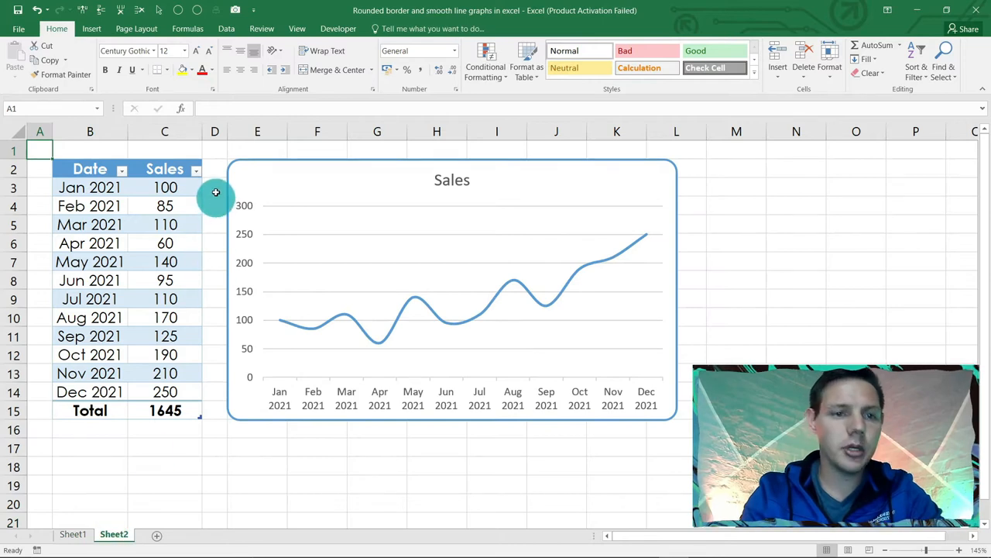
{"action": "mouse_move", "coordinate": [591, 149]}
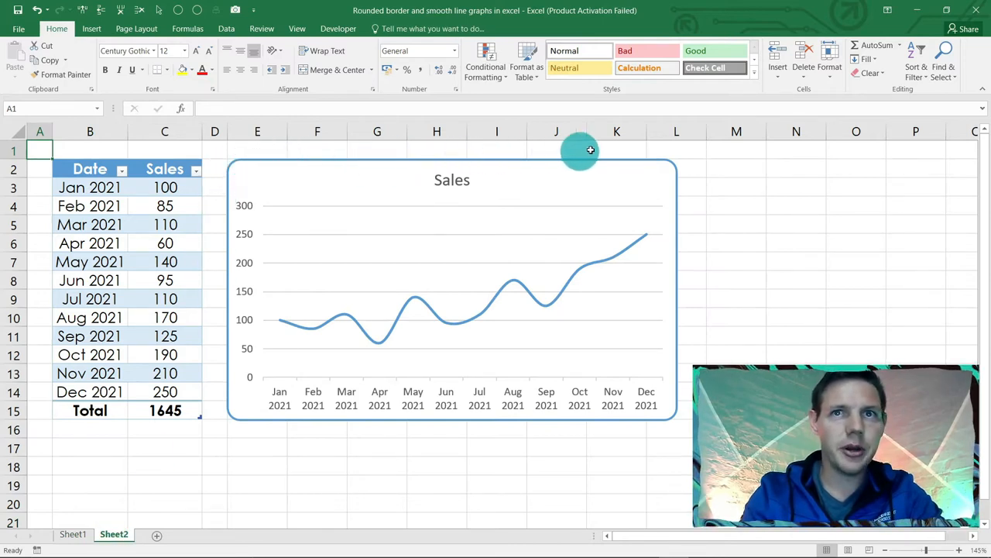
{"action": "mouse_move", "coordinate": [333, 304]}
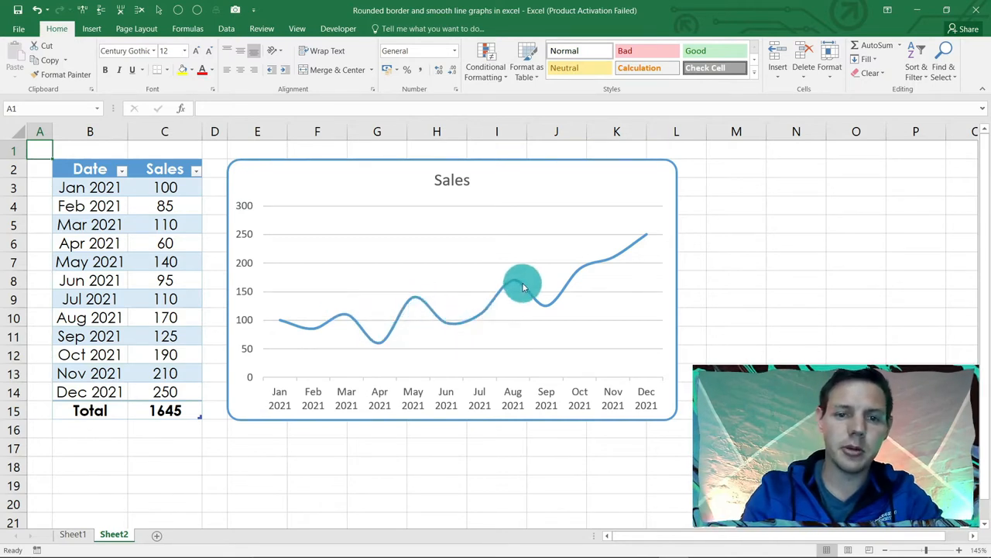
{"action": "mouse_move", "coordinate": [533, 297]}
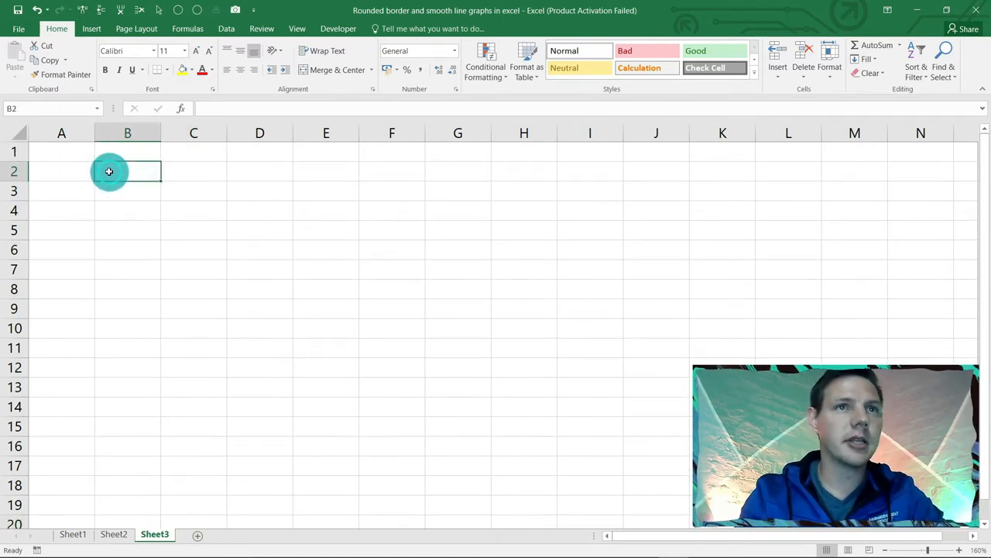
Enter the headings Date in B2 and Sales in C2, with Jan as the first month in B3.
{"action": "type", "text": "Date"}
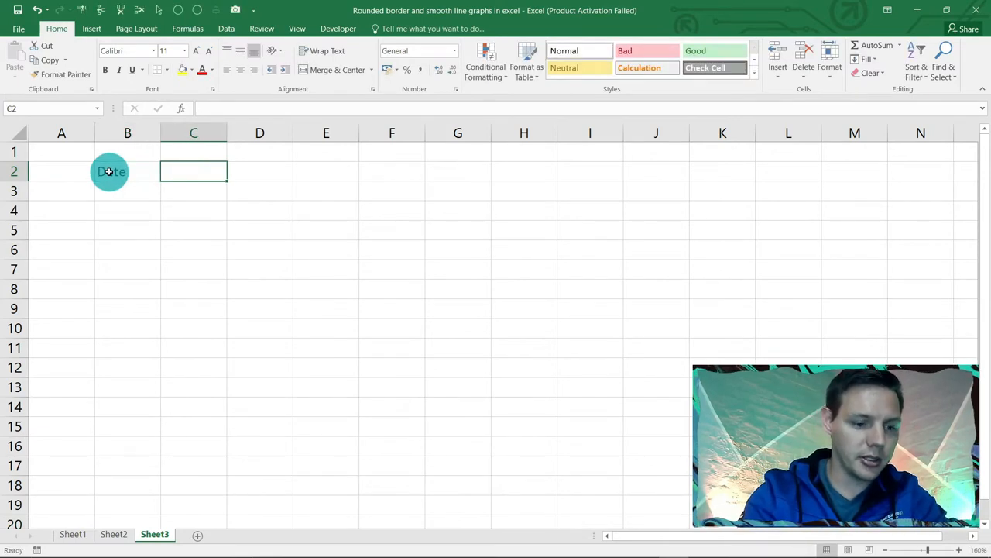
{"action": "type", "text": "Sales"}
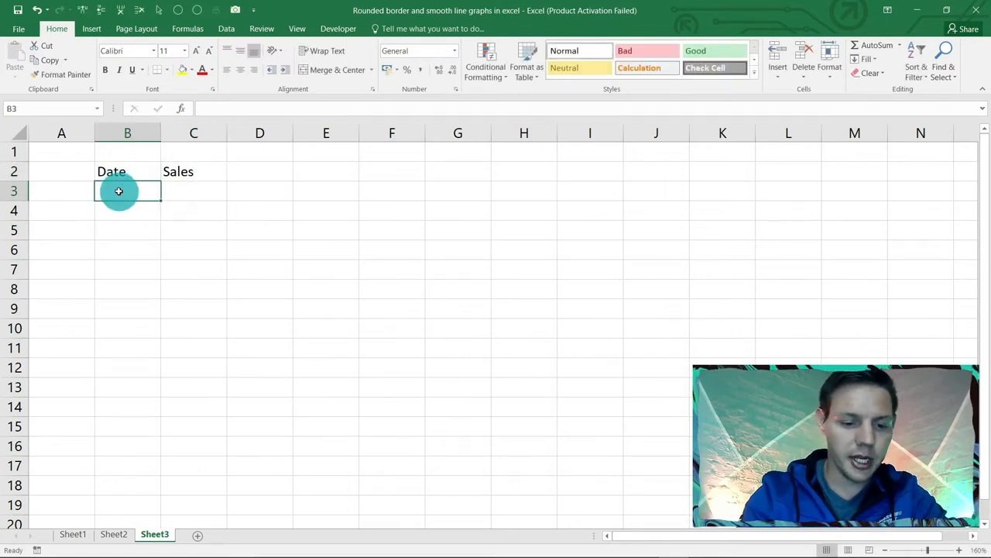
{"action": "type", "text": "Jan"}
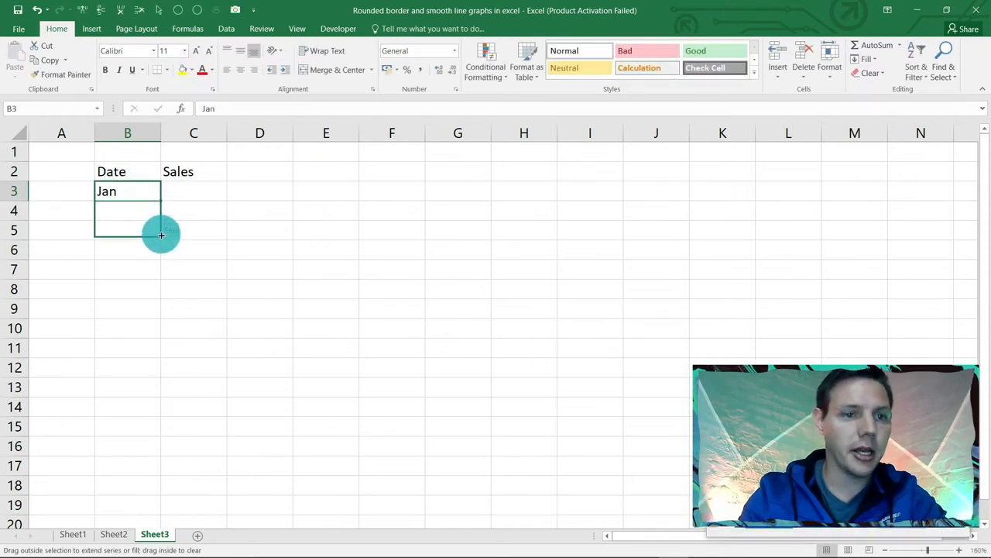
Fill the month series down column B from Jan to Dec in row 14.
{"action": "left_click_drag", "start_coordinate": [162, 236], "coordinate": [144, 369]}
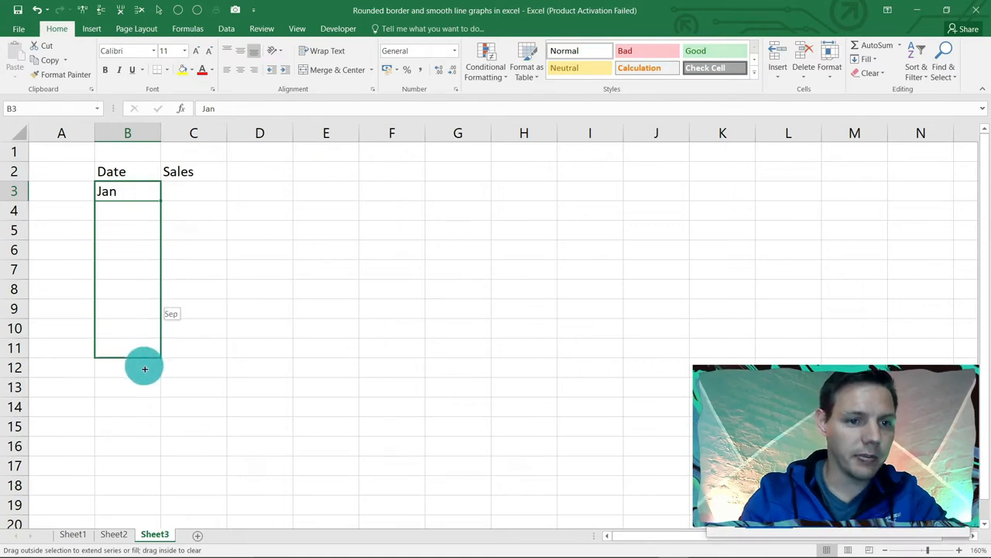
{"action": "left_click_drag", "start_coordinate": [144, 369], "coordinate": [142, 401]}
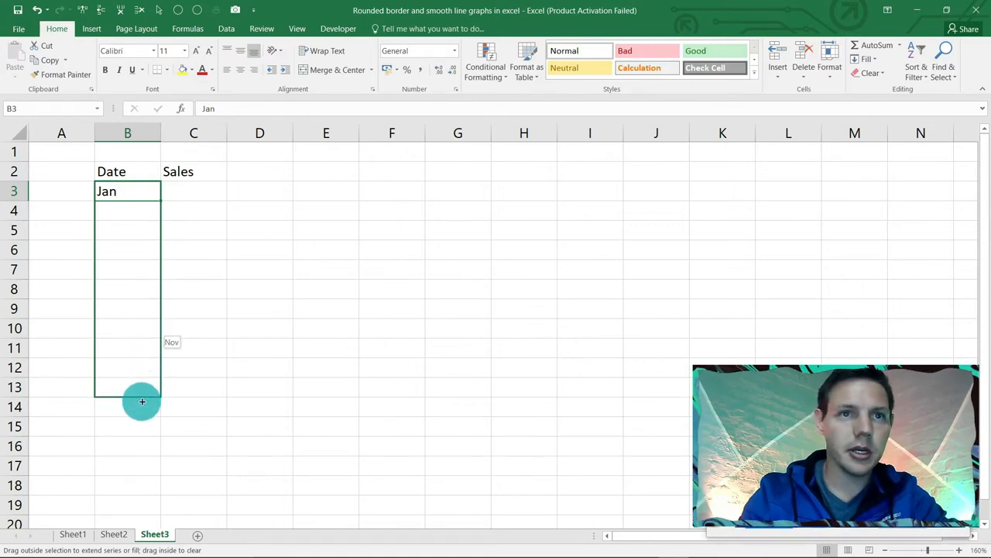
{"action": "left_click_drag", "start_coordinate": [143, 401], "coordinate": [141, 406]}
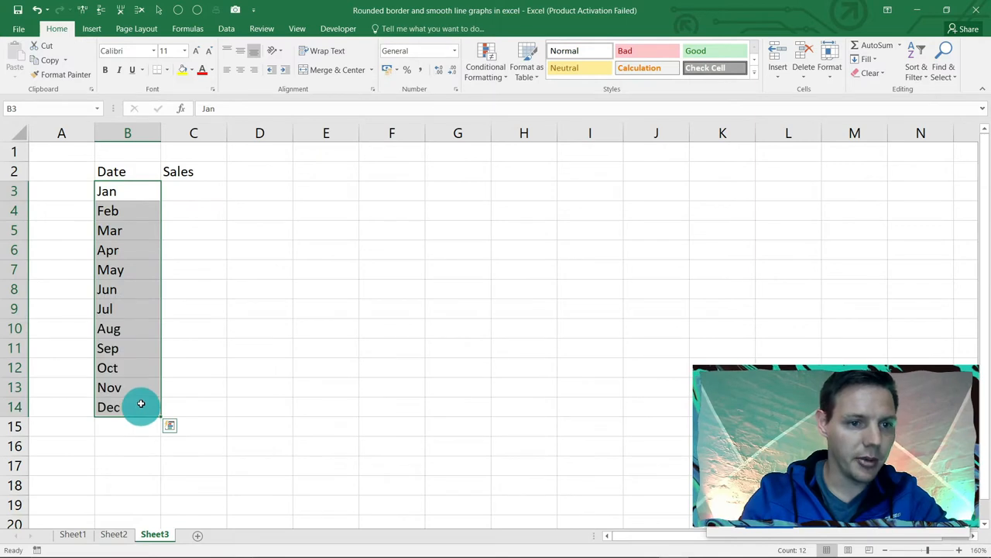
{"action": "left_click", "coordinate": [194, 191]}
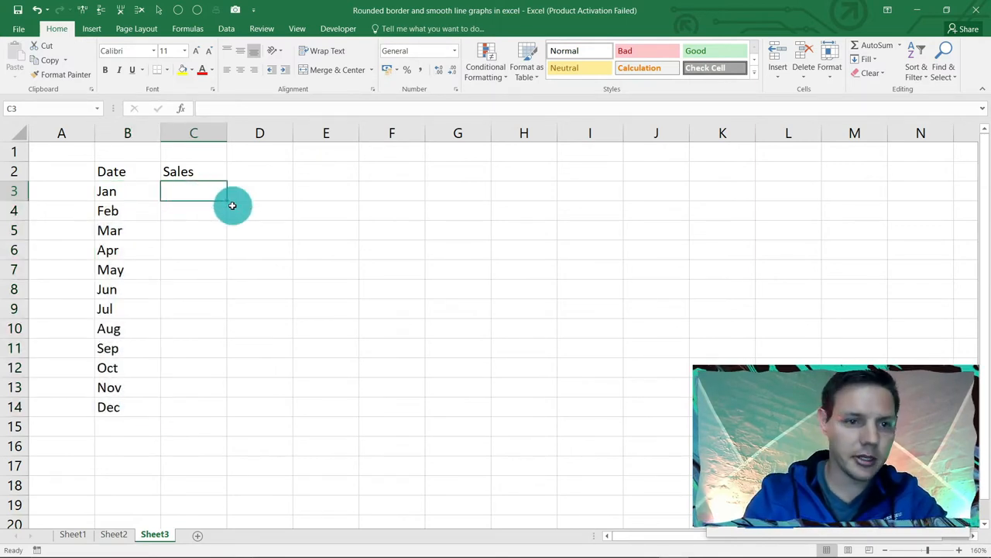
Enter the monthly Sales figures in C3:C14 (100, 150, 92, 114, 200, 11, 95, 80, 200, 220...).
{"action": "type", "text": "100"}
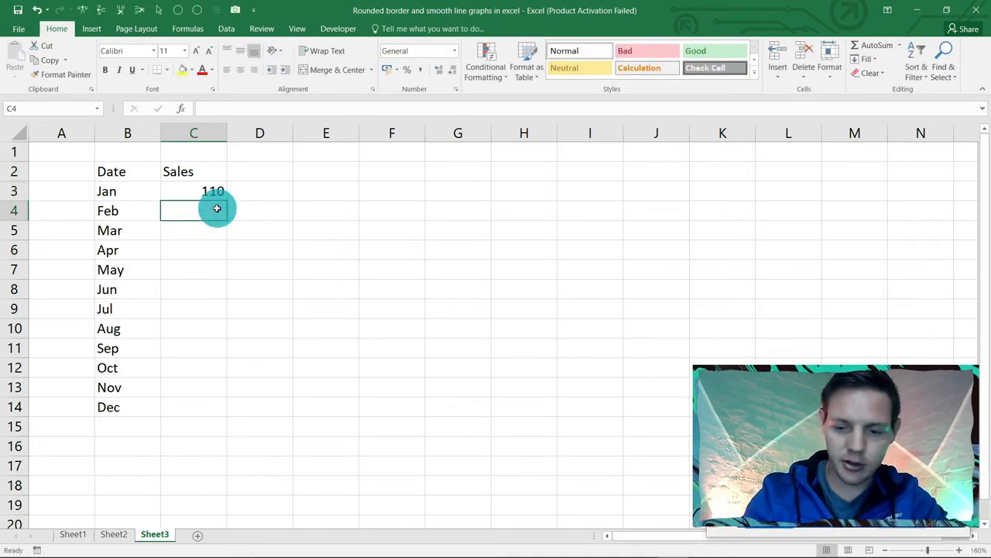
{"action": "type", "text": "150"}
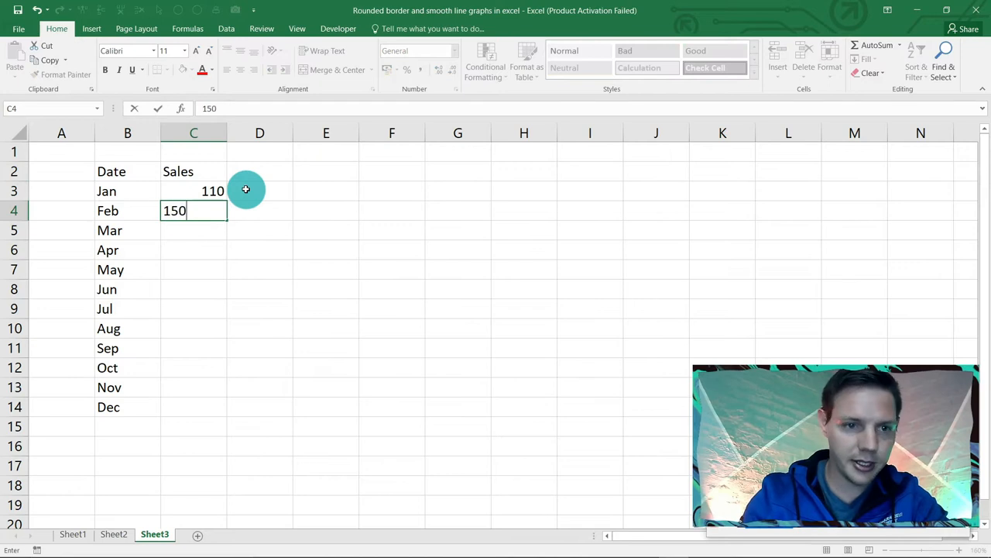
{"action": "type", "text": "92"}
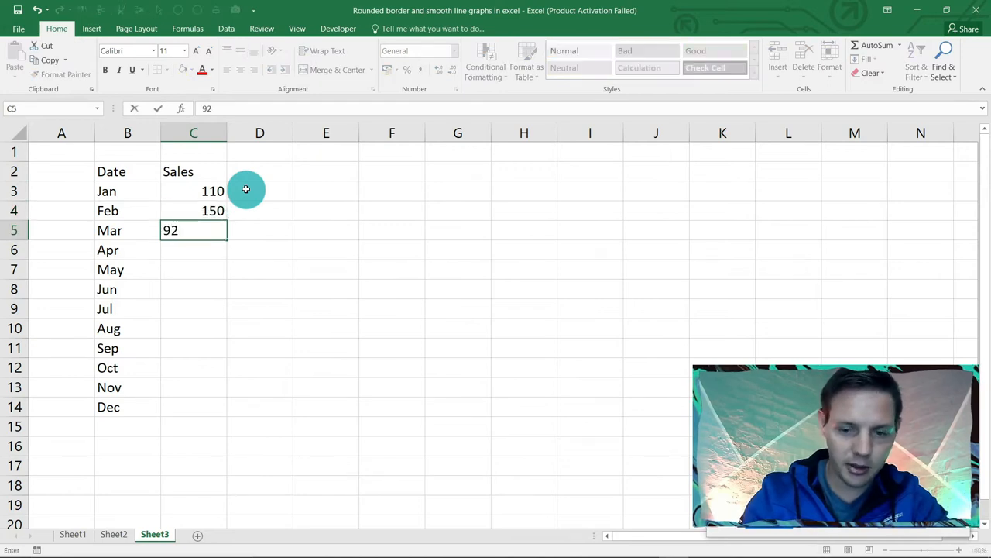
{"action": "type", "text": "114"}
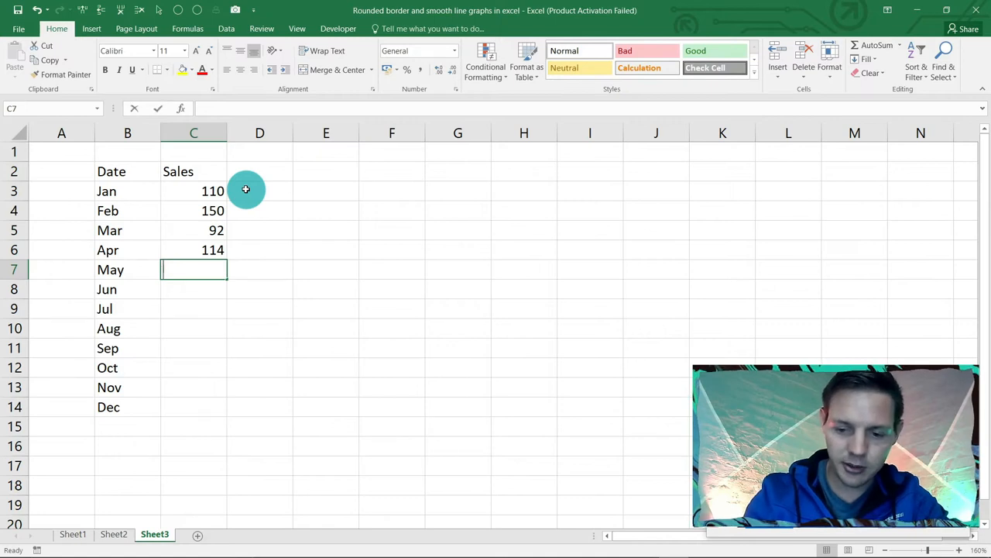
{"action": "type", "text": "200"}
{"action": "left_click", "coordinate": [194, 288]}
{"action": "type", "text": "203"}
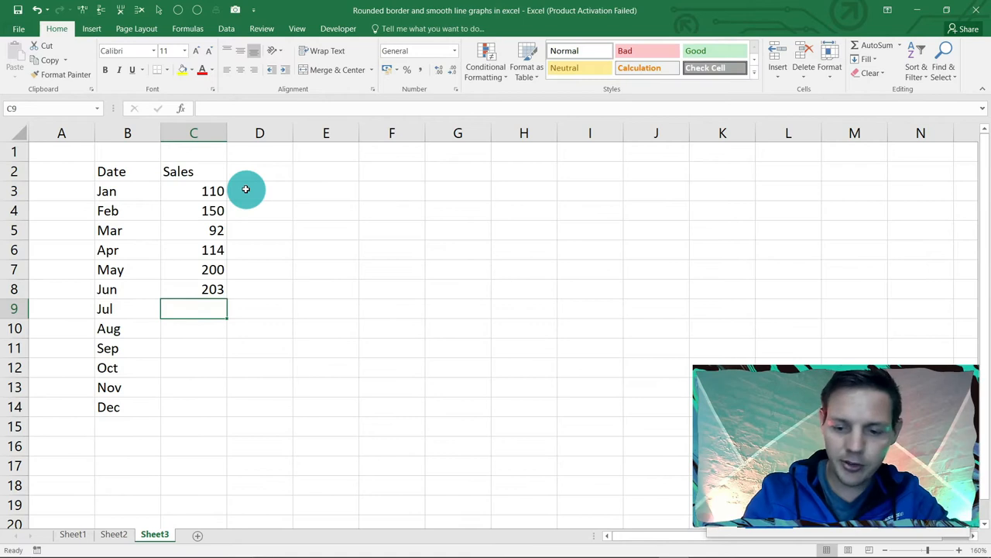
{"action": "type", "text": "11"}
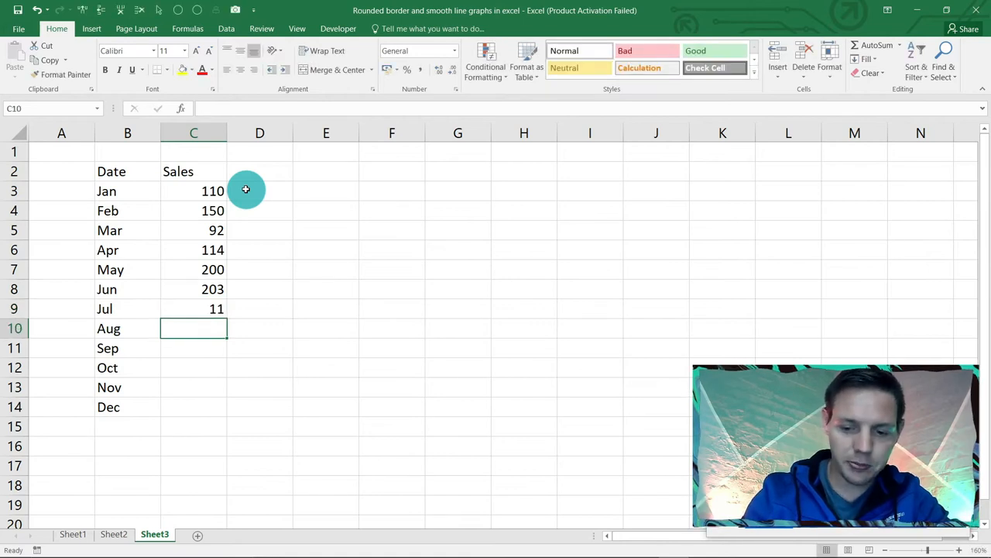
{"action": "type", "text": "95"}
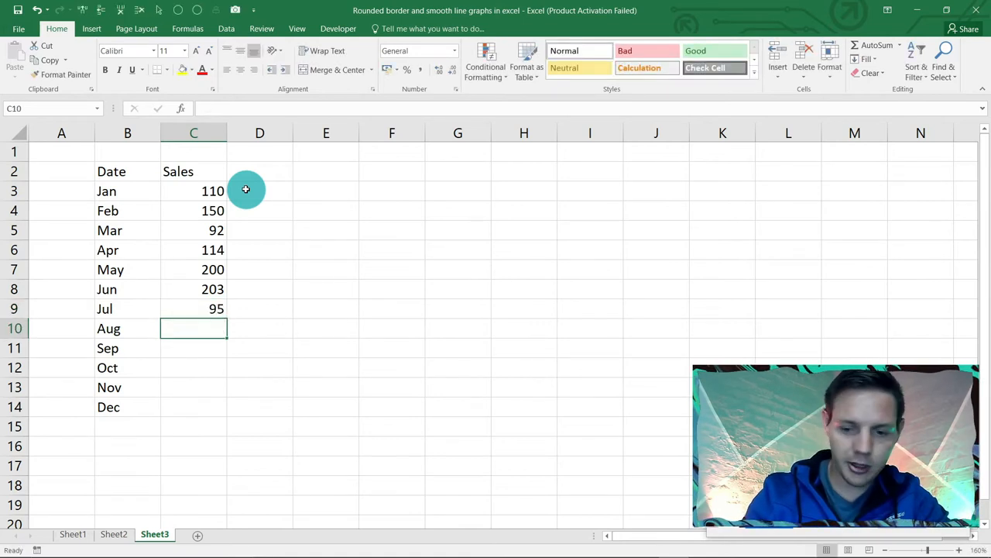
{"action": "type", "text": "80"}
{"action": "left_click", "coordinate": [193, 347]}
{"action": "type", "text": "40"}
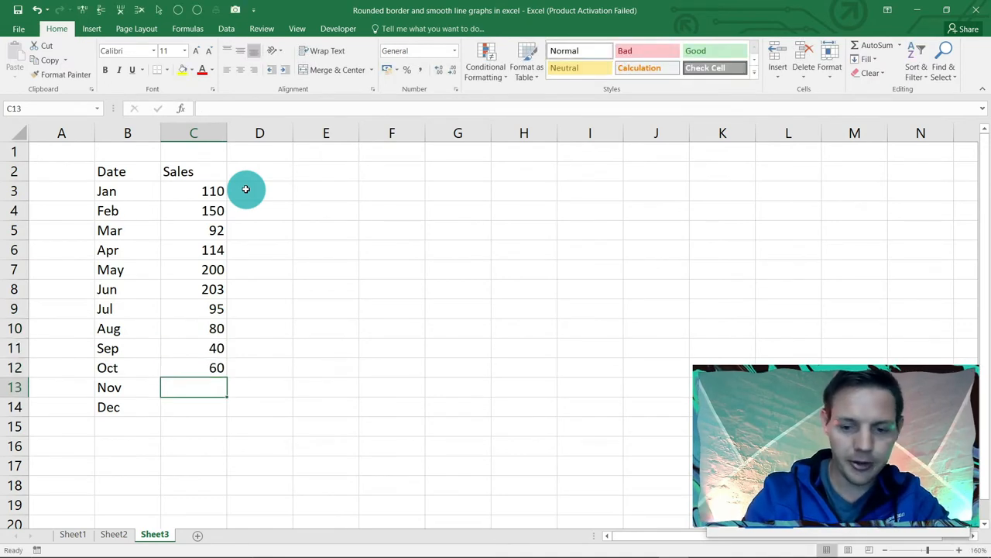
{"action": "type", "text": "200"}
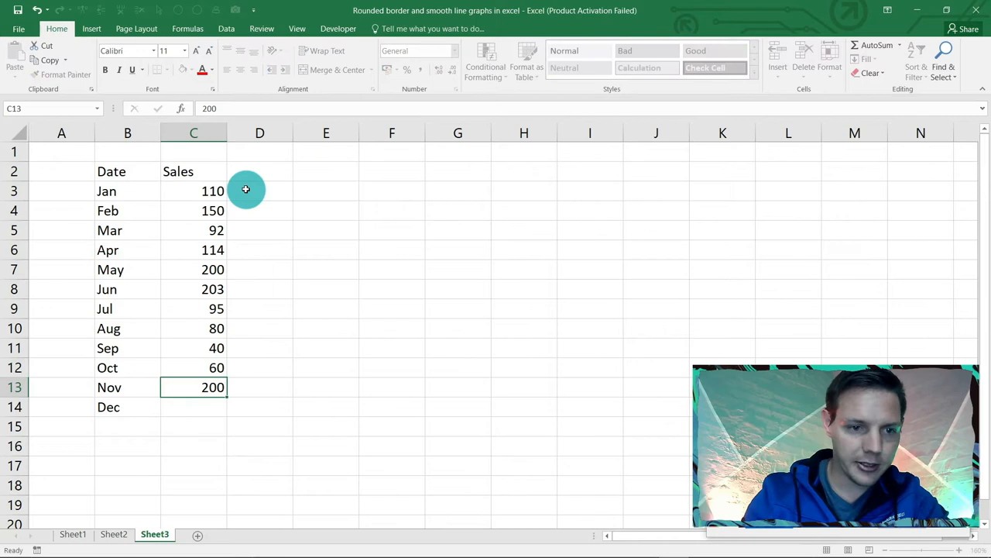
{"action": "type", "text": "220"}
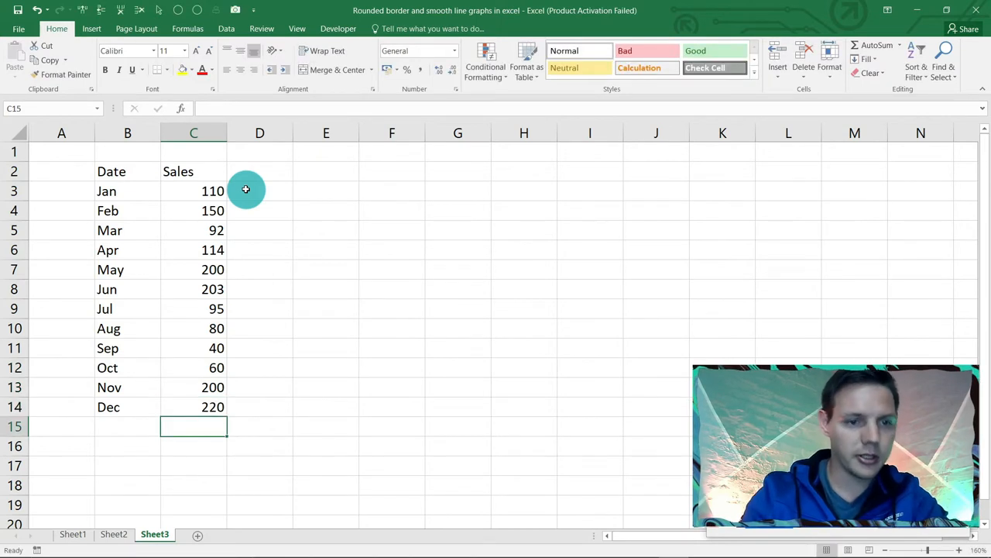
{"action": "mouse_move", "coordinate": [121, 152]}
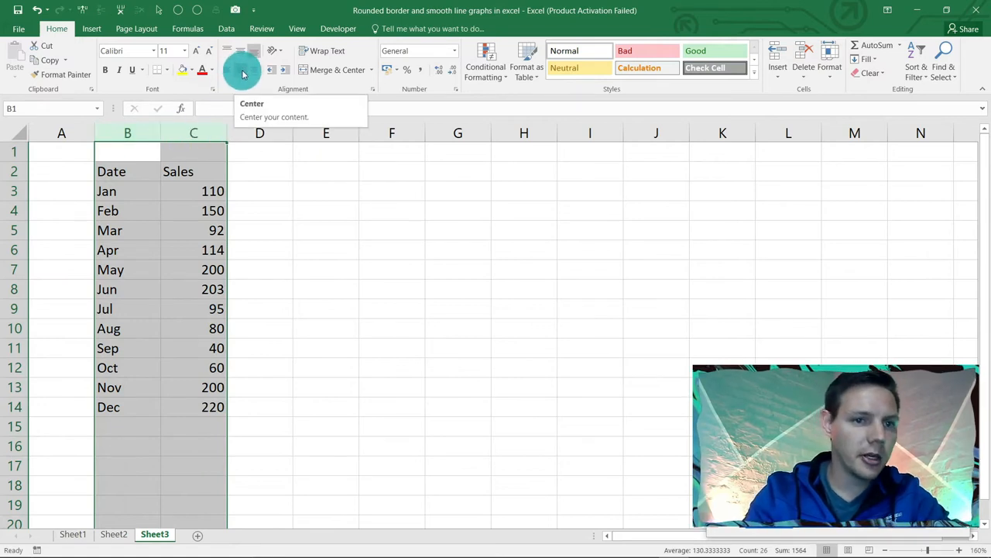
Centre columns B:C and select the Date and Sales range B2:C14 for a table.
{"action": "left_click", "coordinate": [241, 70]}
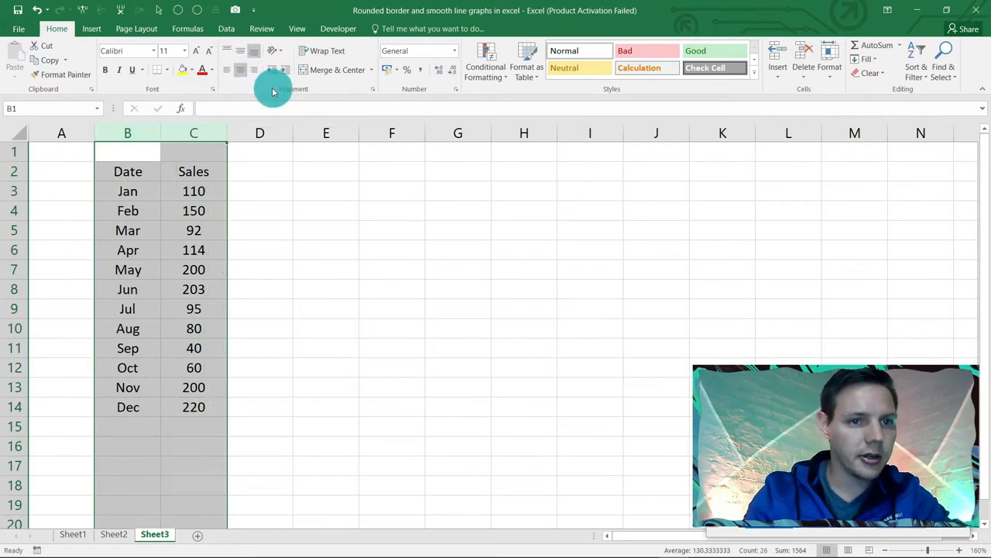
{"action": "left_click", "coordinate": [261, 249]}
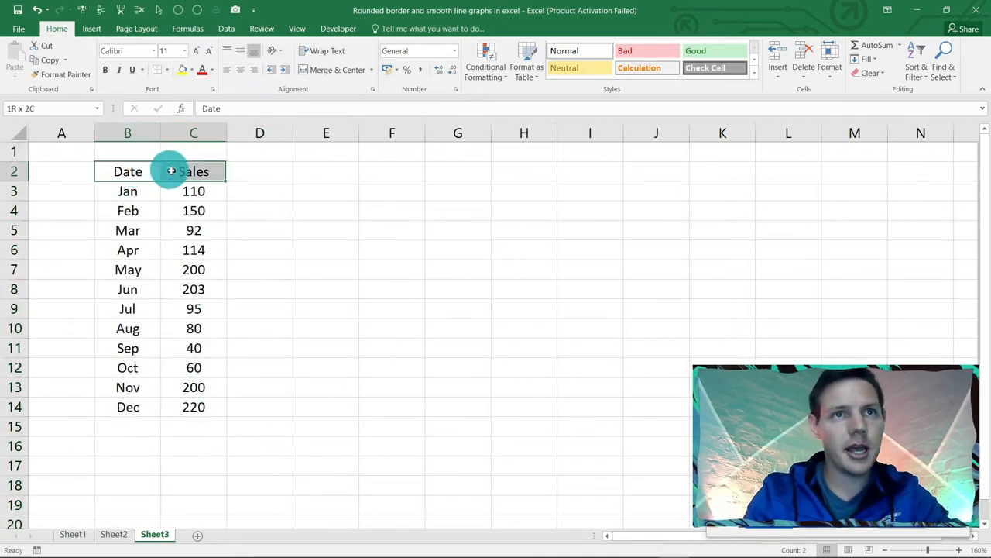
{"action": "left_click_drag", "start_coordinate": [169, 170], "coordinate": [185, 406]}
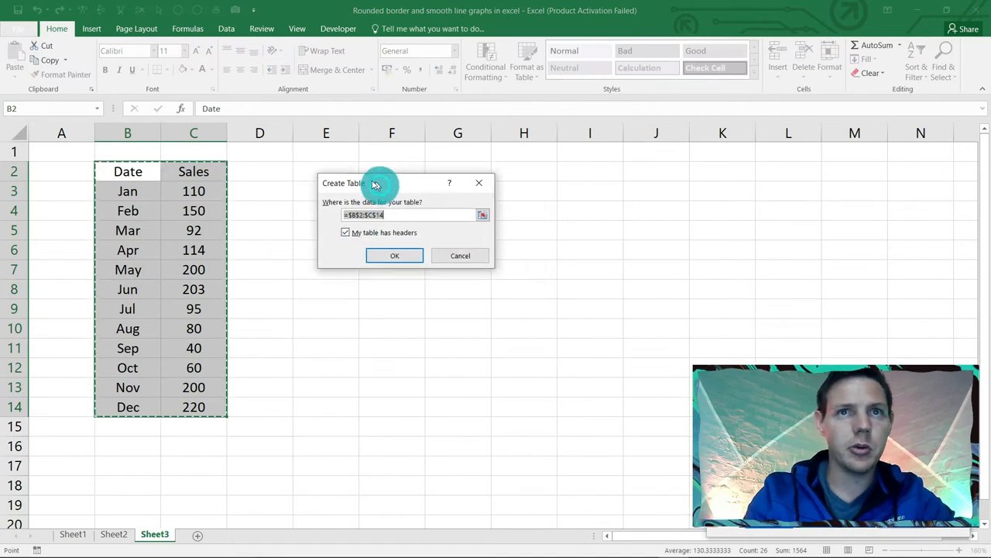
Convert B2:C14 into a formatted table with headers via Ctrl+T.
{"action": "left_click", "coordinate": [394, 255]}
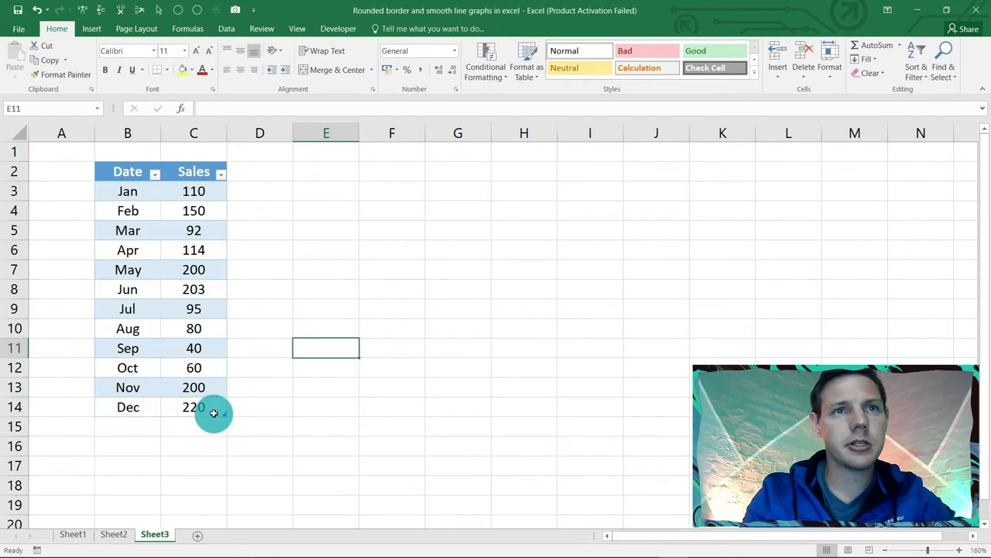
{"action": "left_click", "coordinate": [127, 171]}
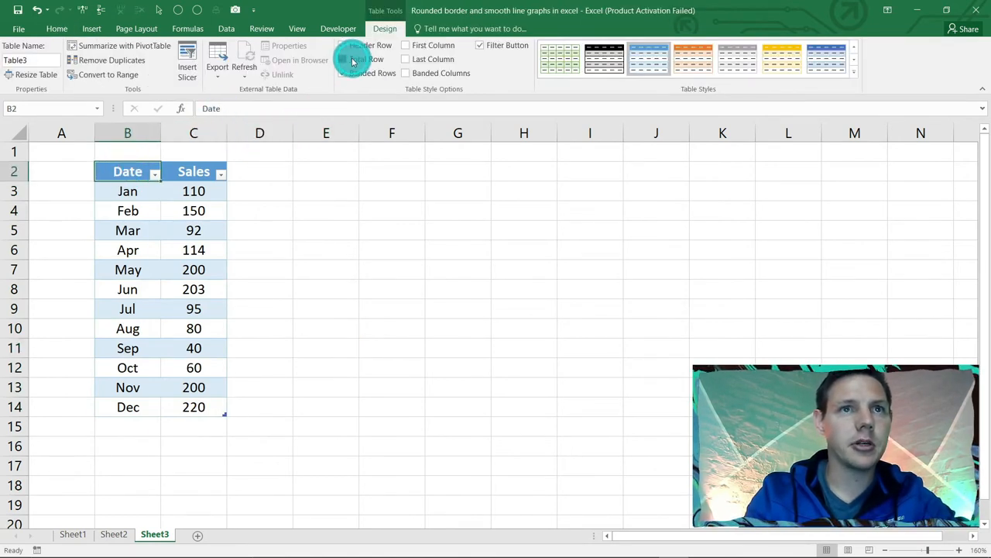
Add a Total row to the table with the Sales total set to Sum (1564).
{"action": "left_click", "coordinate": [344, 59]}
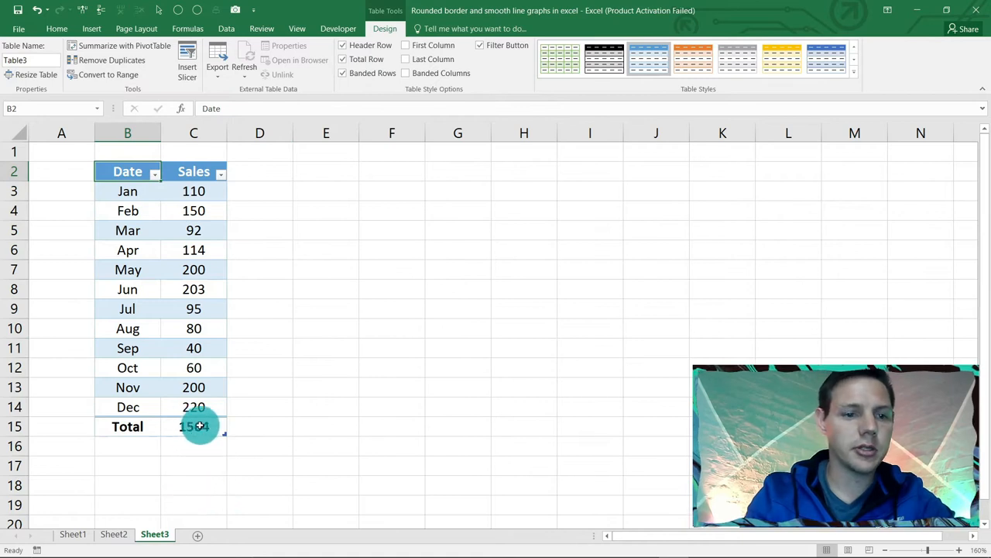
{"action": "left_click", "coordinate": [194, 426]}
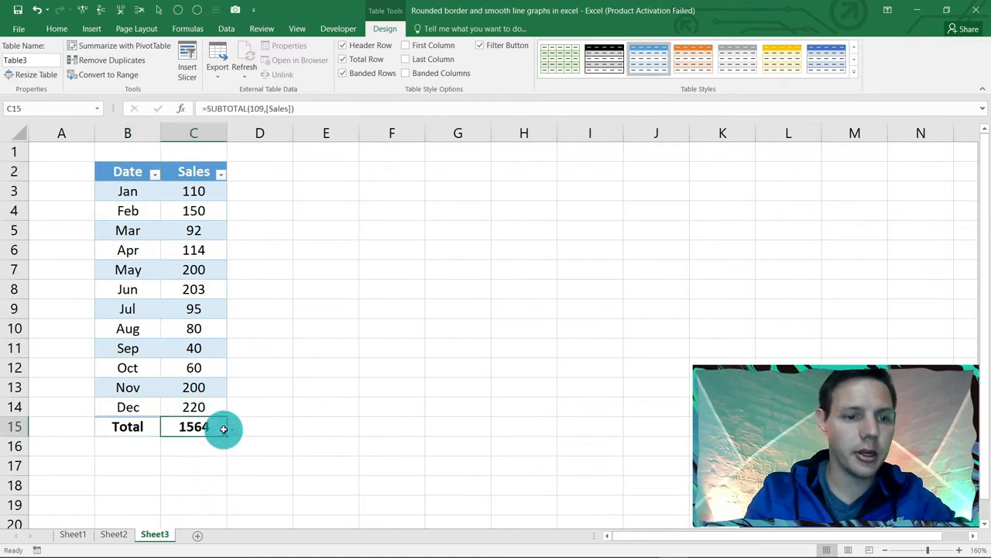
{"action": "left_click", "coordinate": [232, 429]}
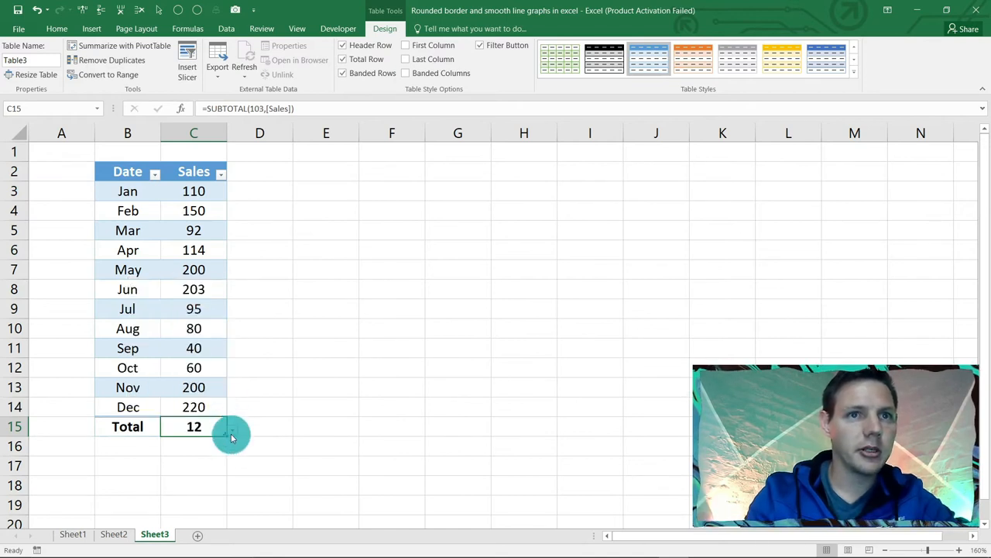
{"action": "left_click", "coordinate": [232, 430]}
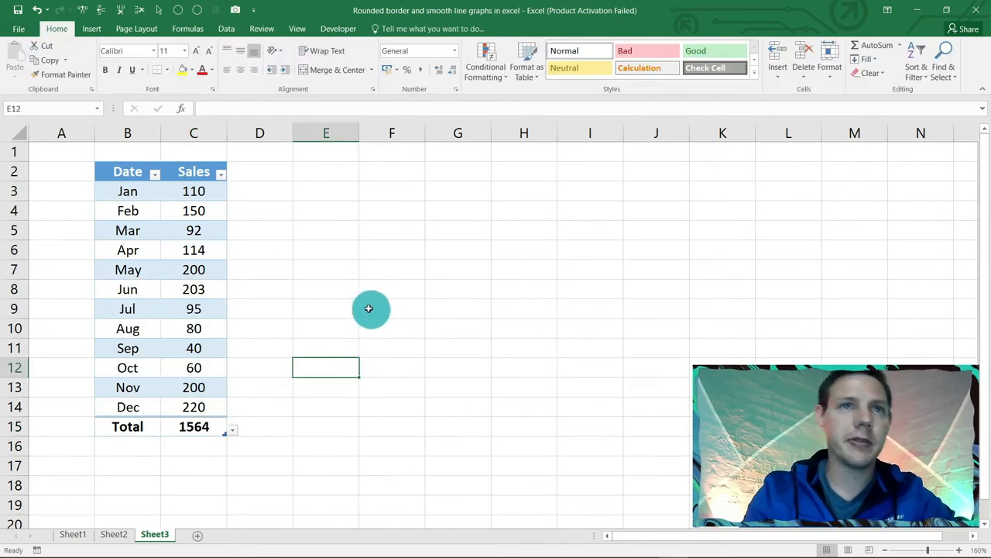
Give the empty columns A and D a small column width beside the table.
{"action": "left_click", "coordinate": [75, 136]}
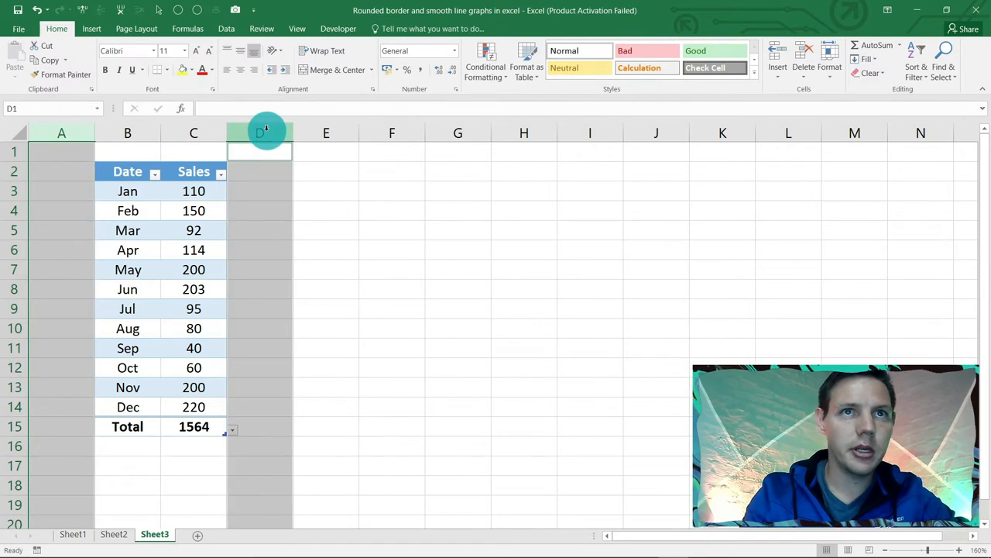
{"action": "right_click", "coordinate": [261, 133]}
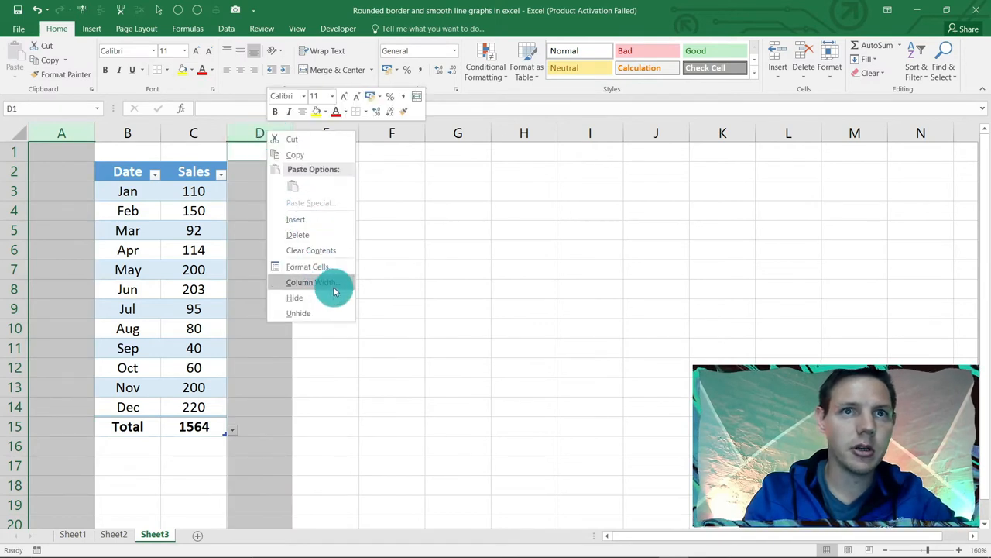
{"action": "left_click", "coordinate": [310, 282]}
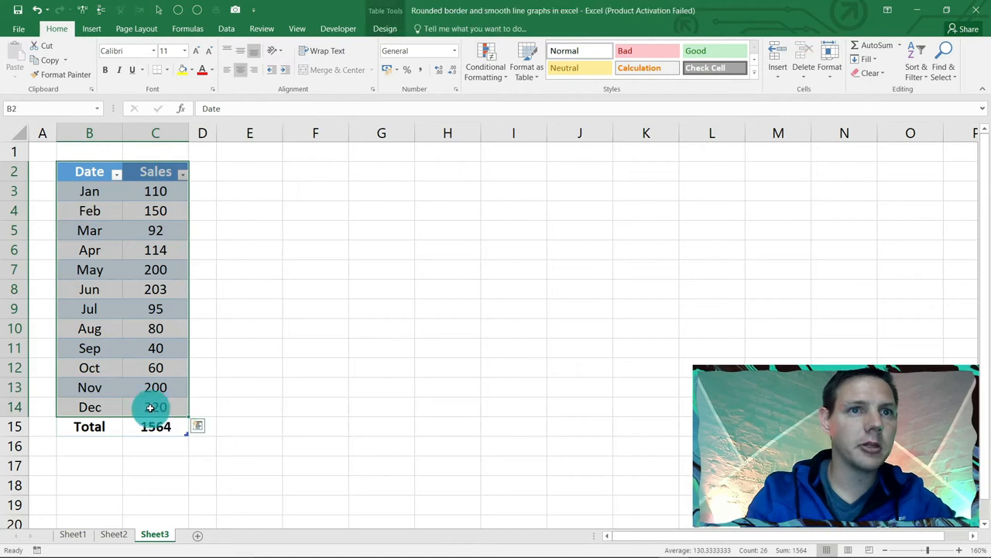
Insert a basic 2-D Line chart of the monthly Sales beside the table.
{"action": "left_click", "coordinate": [91, 28]}
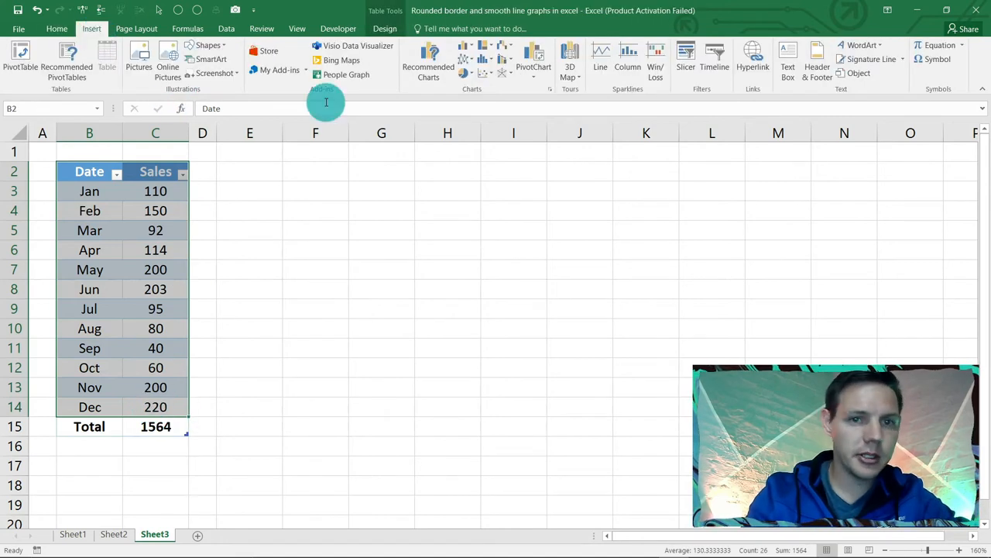
{"action": "left_click", "coordinate": [468, 58]}
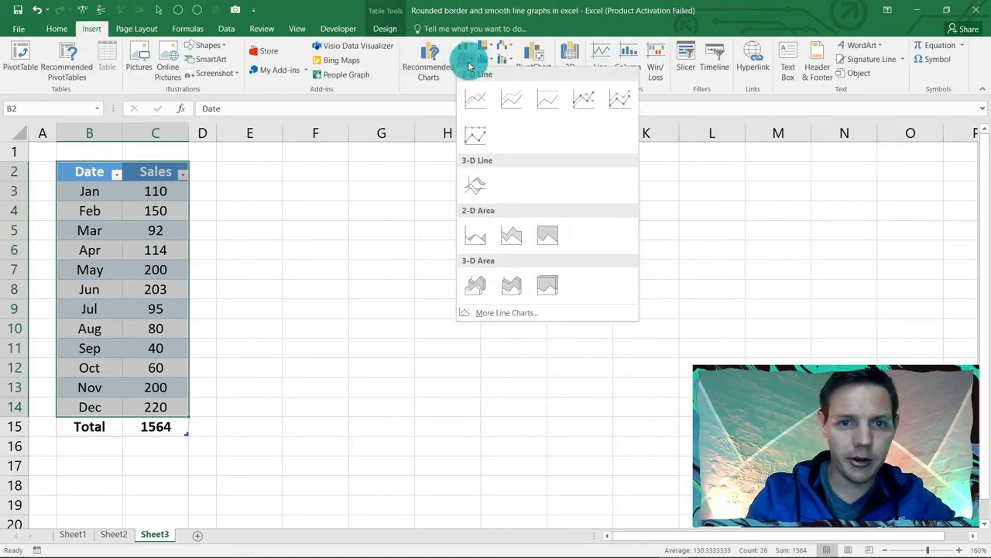
{"action": "left_click", "coordinate": [474, 99]}
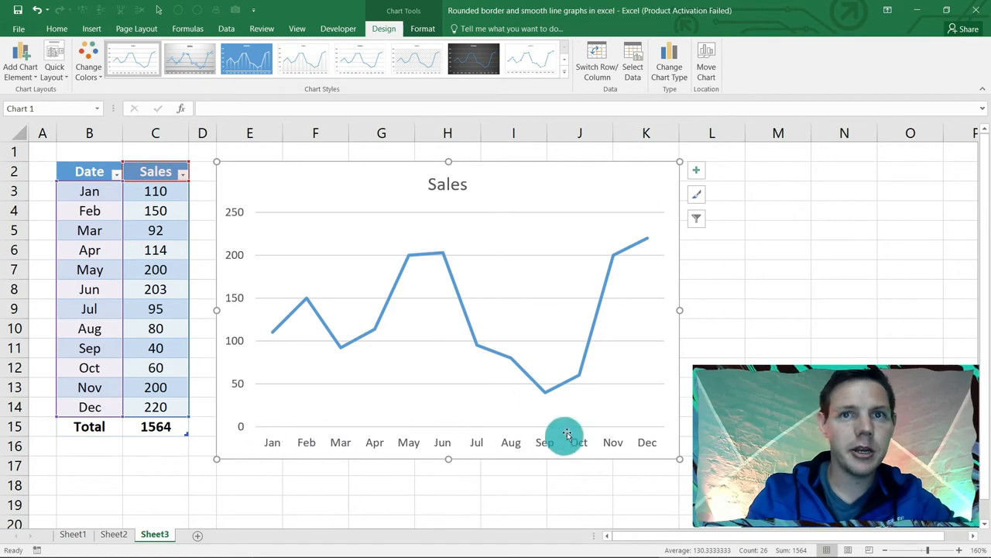
{"action": "left_click", "coordinate": [778, 288]}
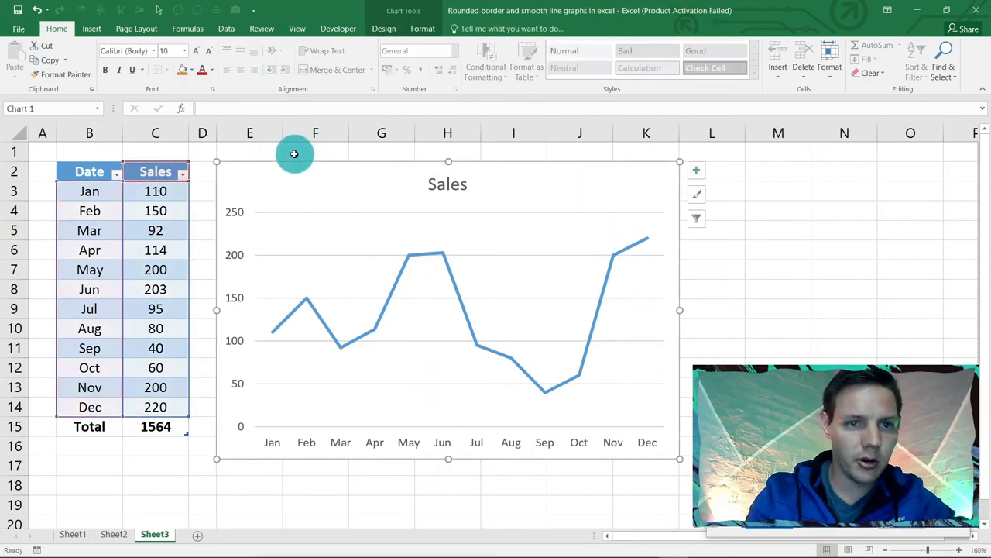
Apply a blue Shape Outline border to the chart area and deselect the chart.
{"action": "left_click", "coordinate": [421, 28]}
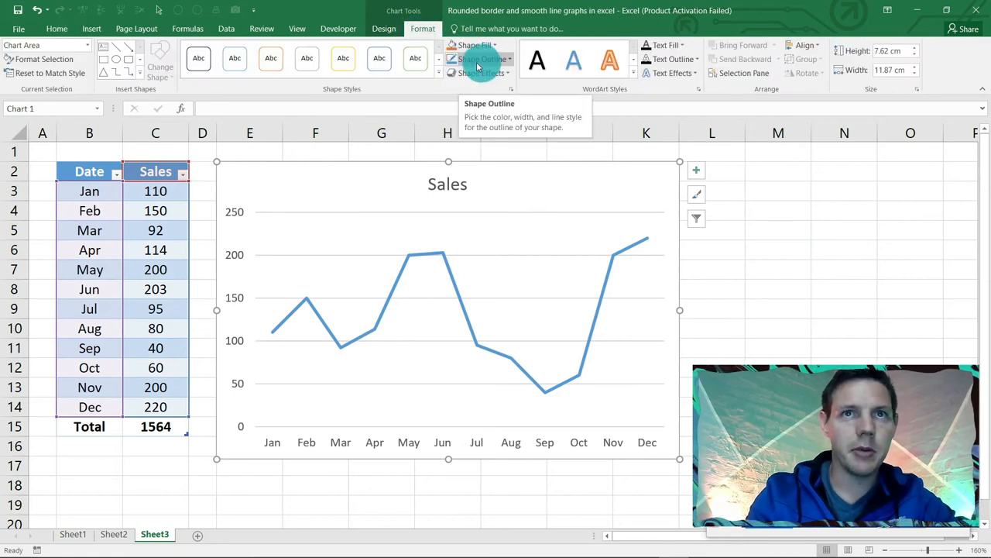
{"action": "mouse_move", "coordinate": [734, 207]}
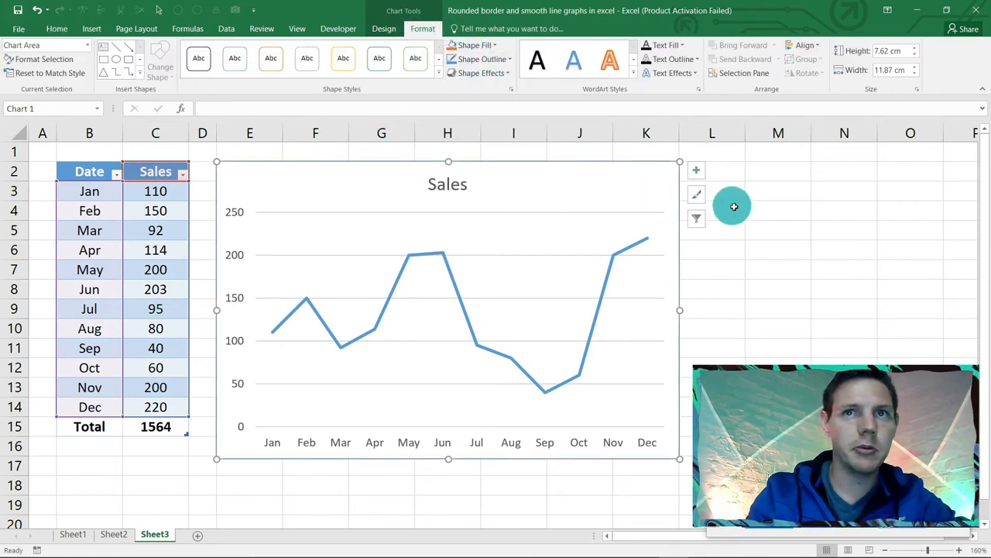
{"action": "left_click", "coordinate": [778, 230]}
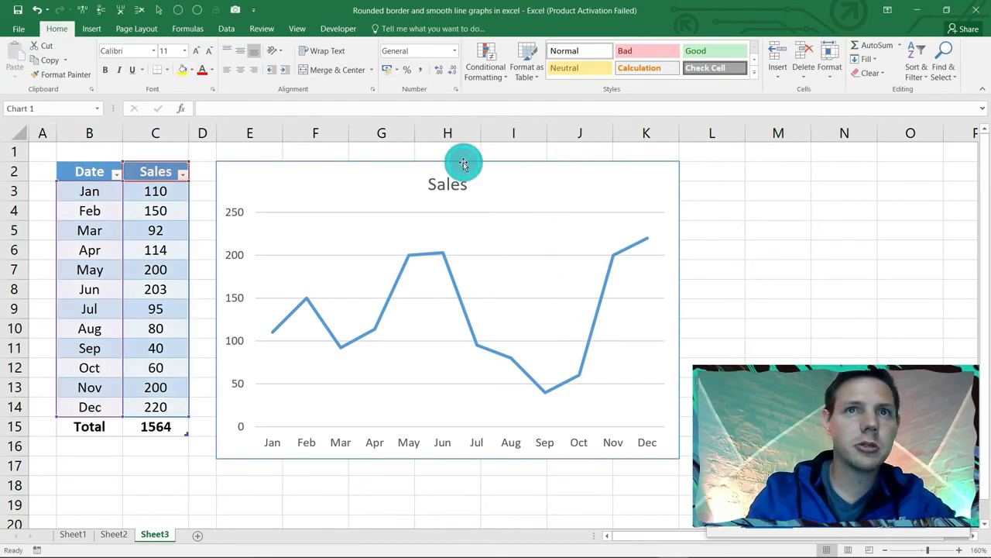
{"action": "left_click", "coordinate": [446, 163]}
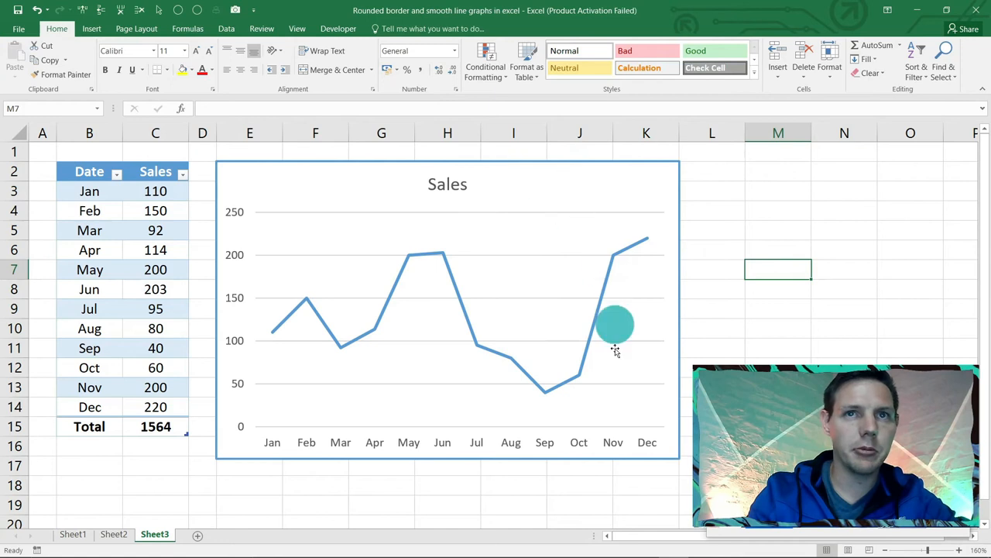
{"action": "mouse_move", "coordinate": [229, 162]}
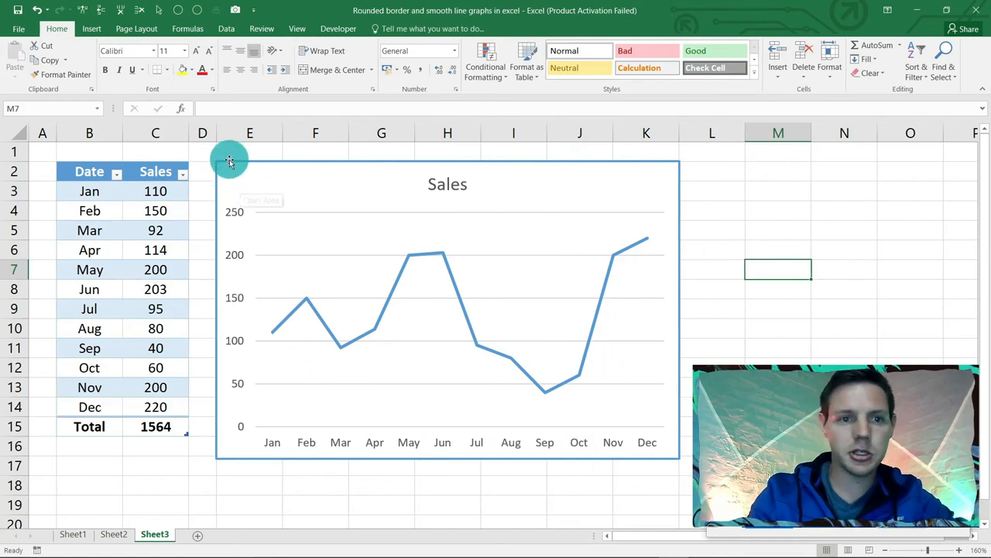
{"action": "mouse_move", "coordinate": [682, 362]}
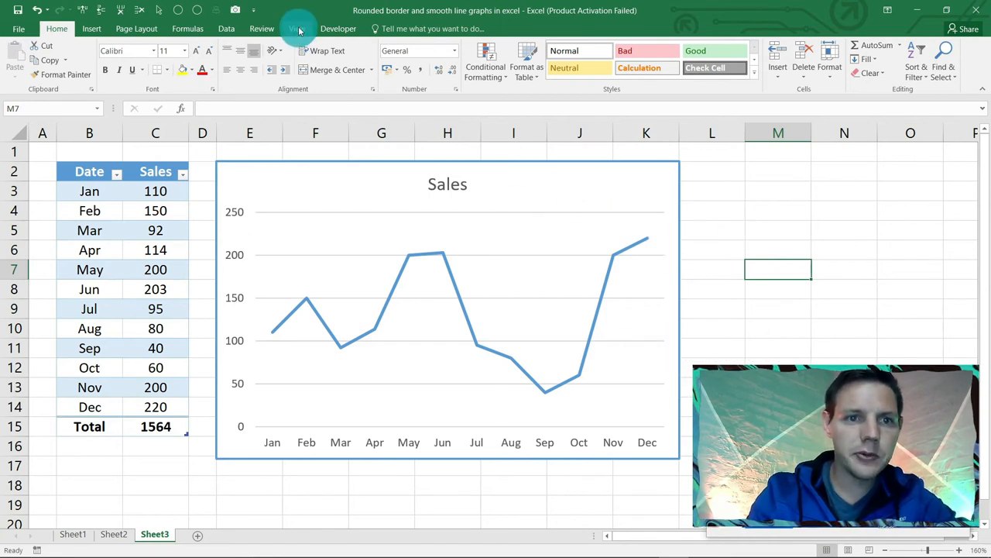
Hide the worksheet gridlines from the View tab so the chart sits on plain white.
{"action": "left_click", "coordinate": [297, 28]}
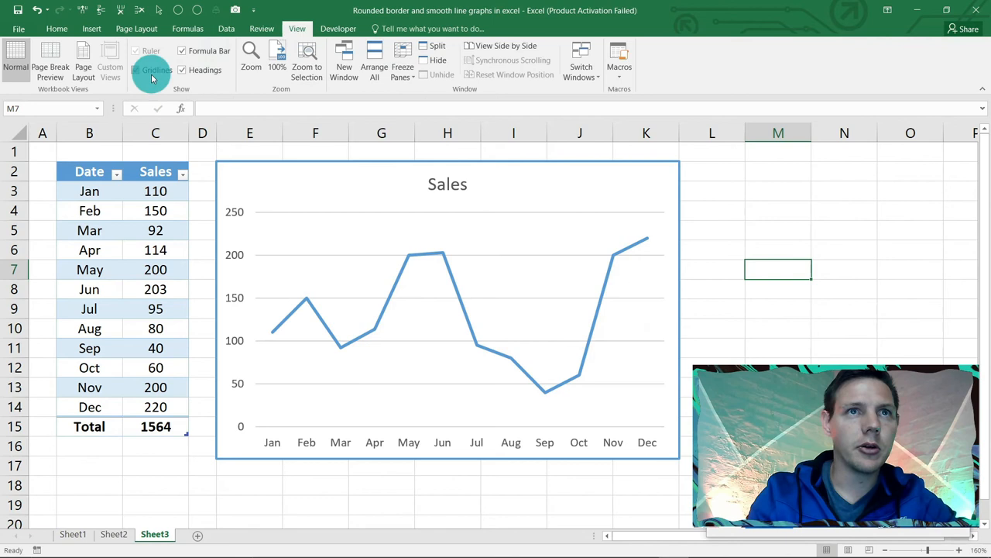
{"action": "left_click", "coordinate": [152, 70]}
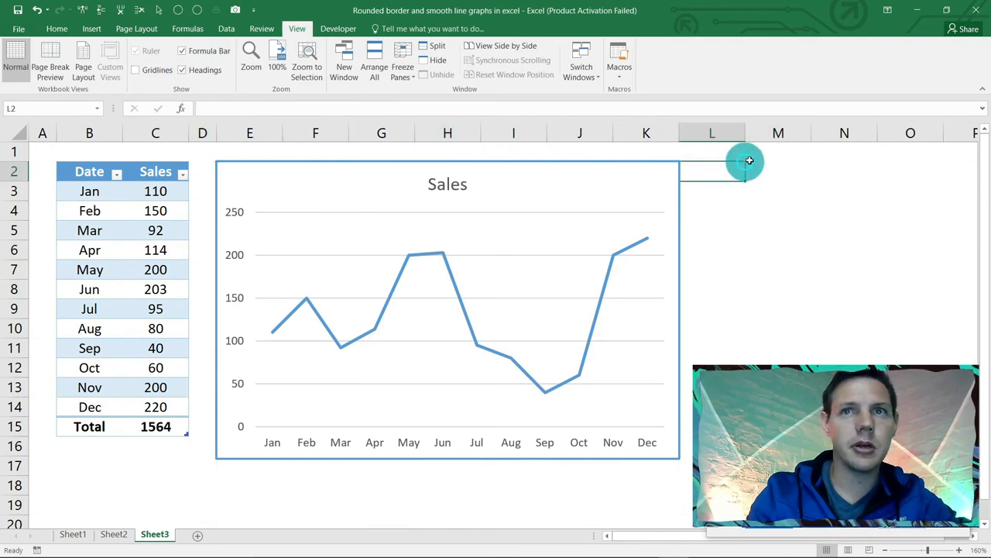
{"action": "left_click", "coordinate": [778, 170]}
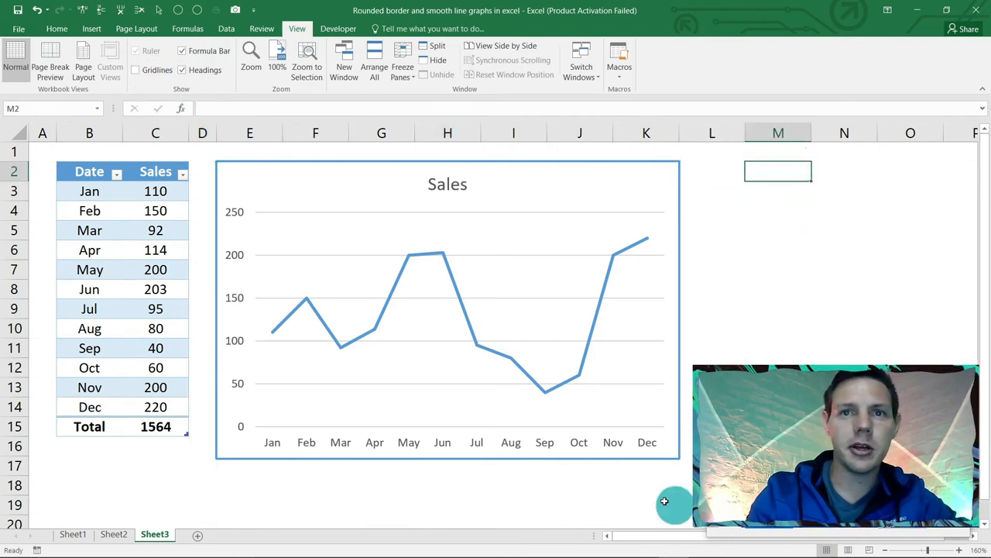
{"action": "mouse_move", "coordinate": [654, 150]}
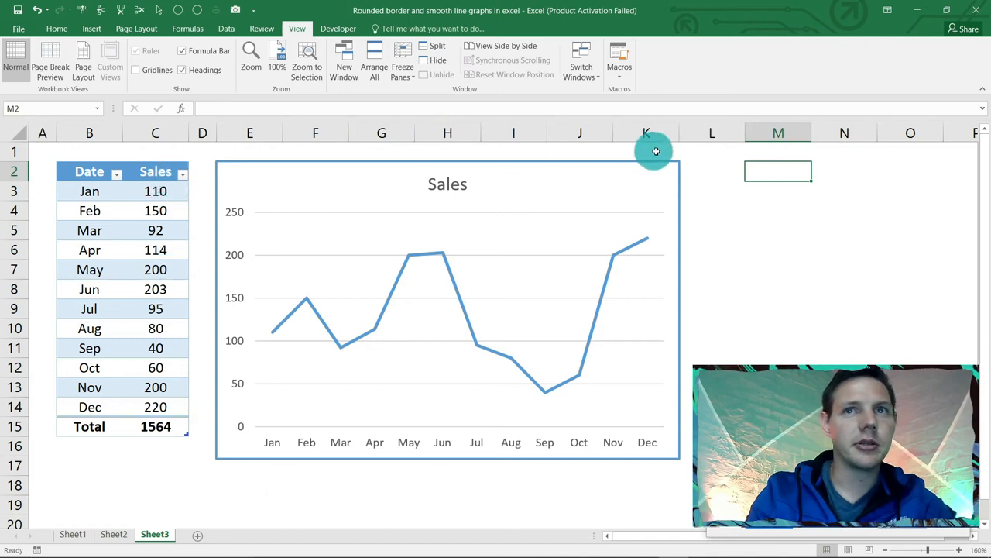
{"action": "mouse_move", "coordinate": [644, 162]}
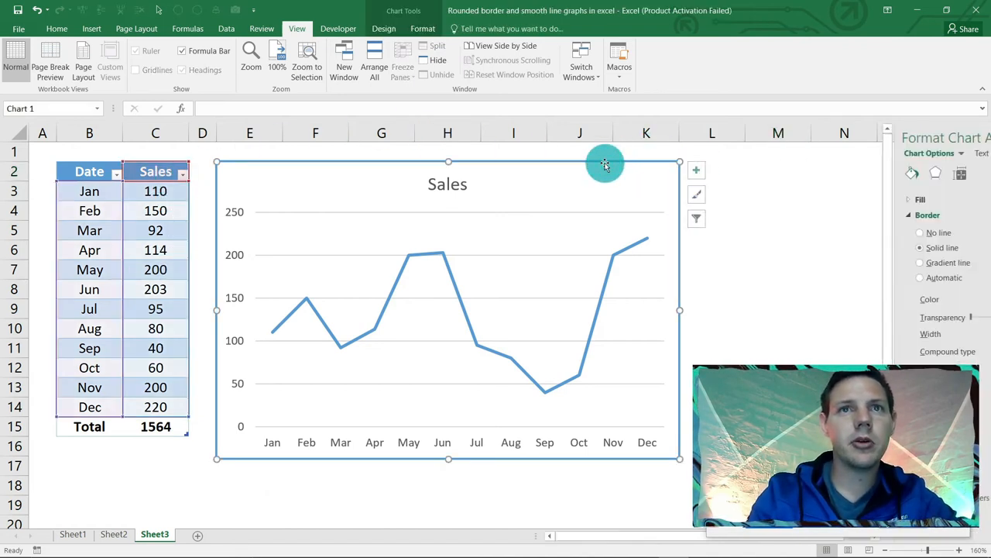
Give the chart's blue border rounded corners.
{"action": "left_click", "coordinate": [384, 27]}
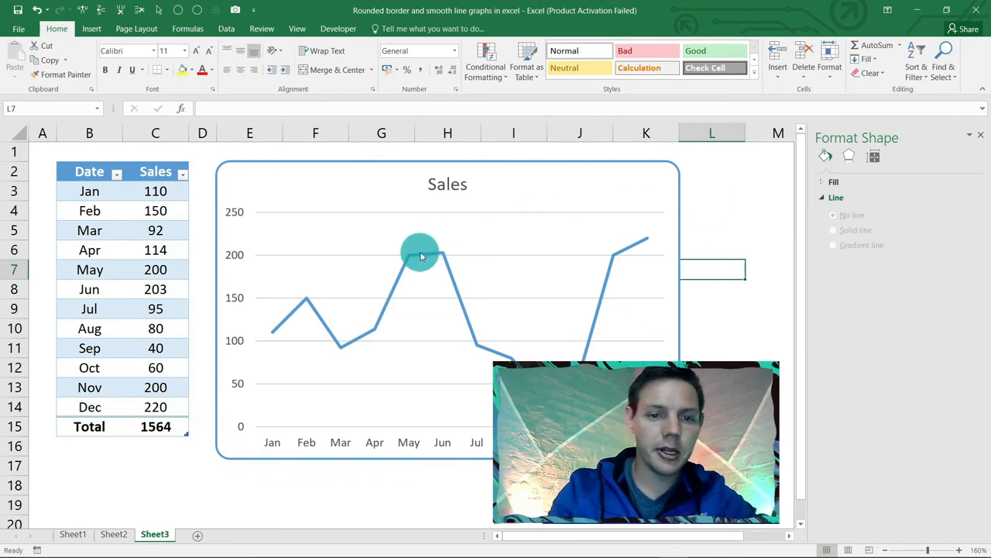
Turn on Smoothed line for the Sales data series so the line curves.
{"action": "left_click", "coordinate": [422, 256]}
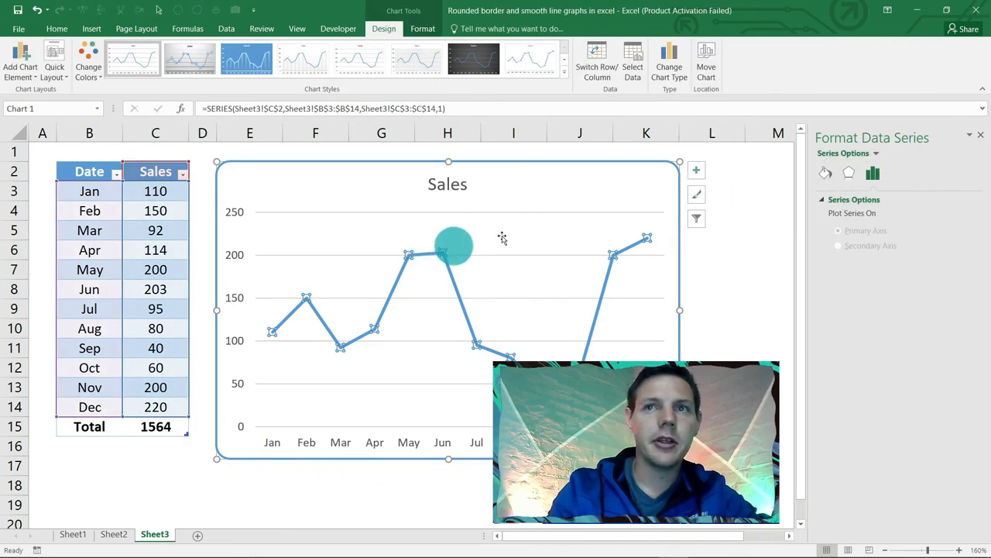
{"action": "left_click", "coordinate": [824, 174]}
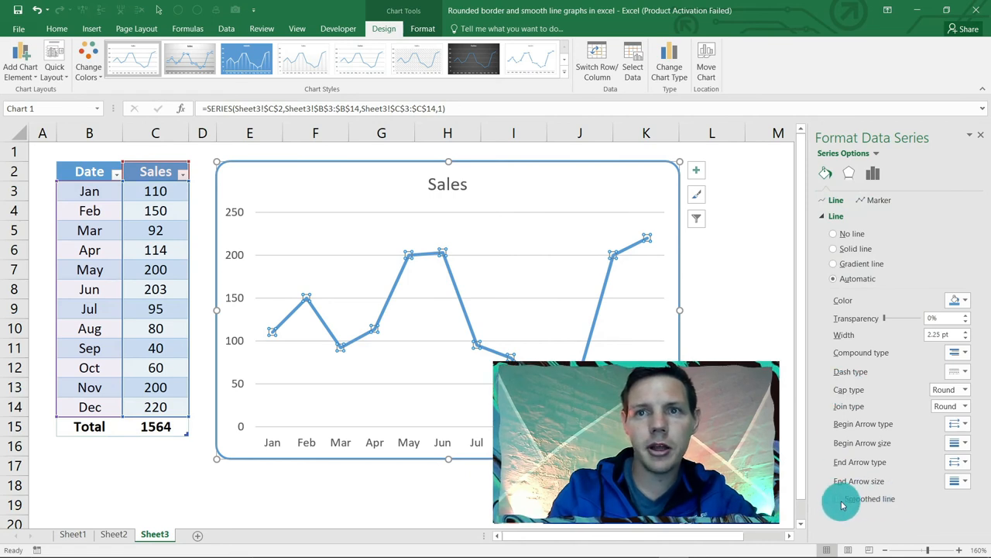
{"action": "left_click", "coordinate": [837, 499]}
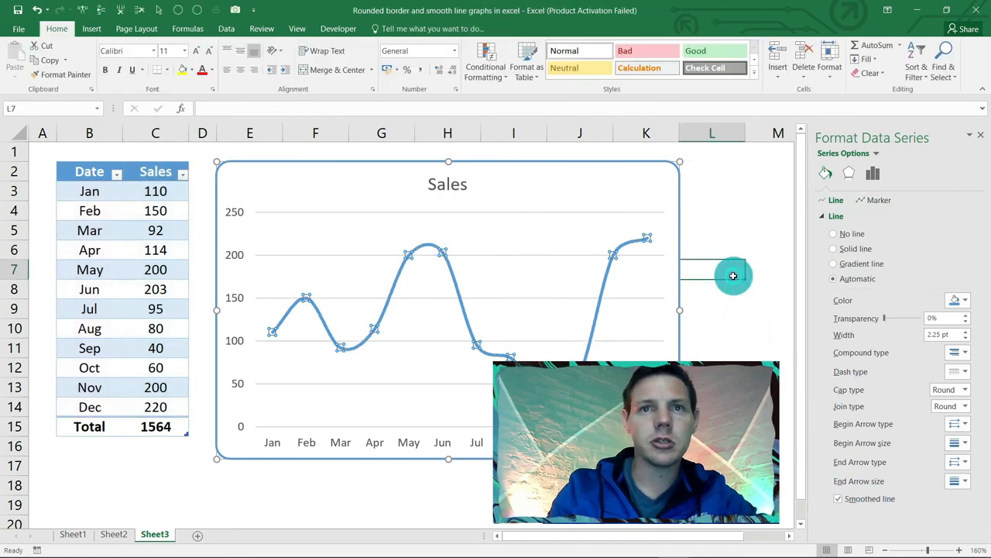